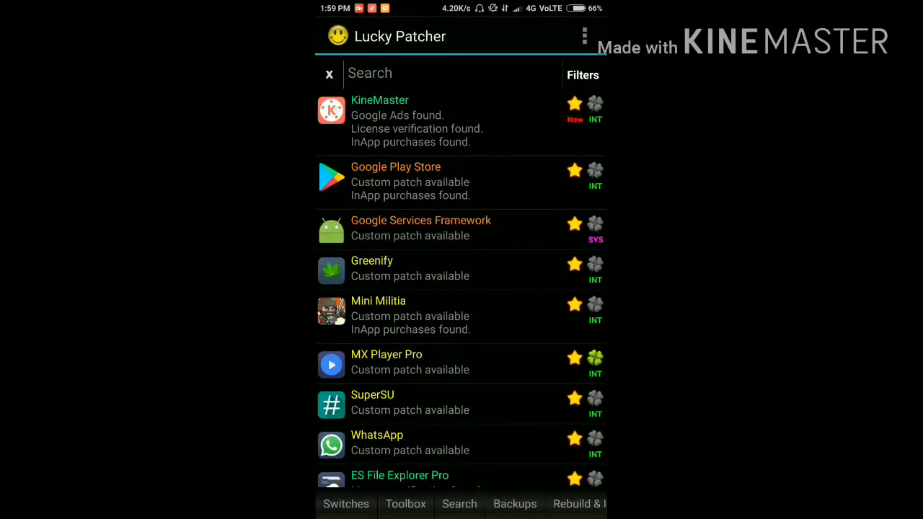
Browse down the installed-app list and activate the Search field
left_click(462, 121)
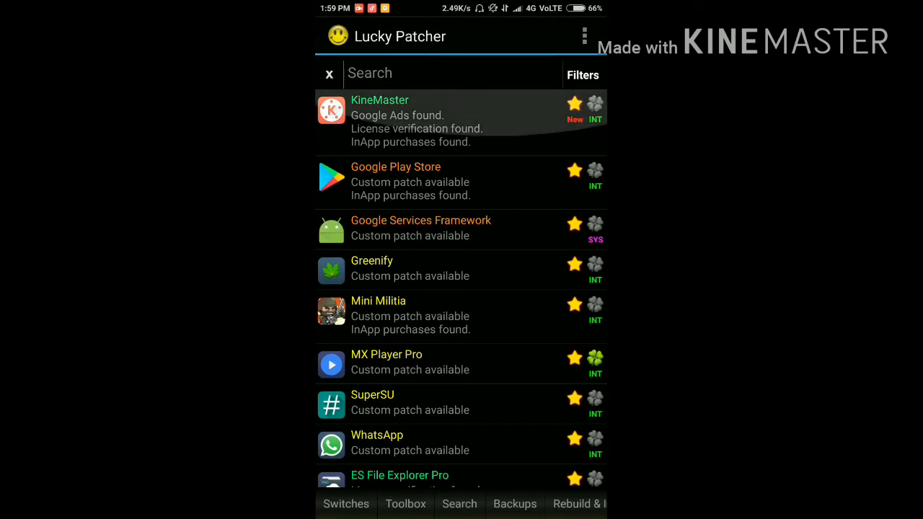
scroll("down", 3)
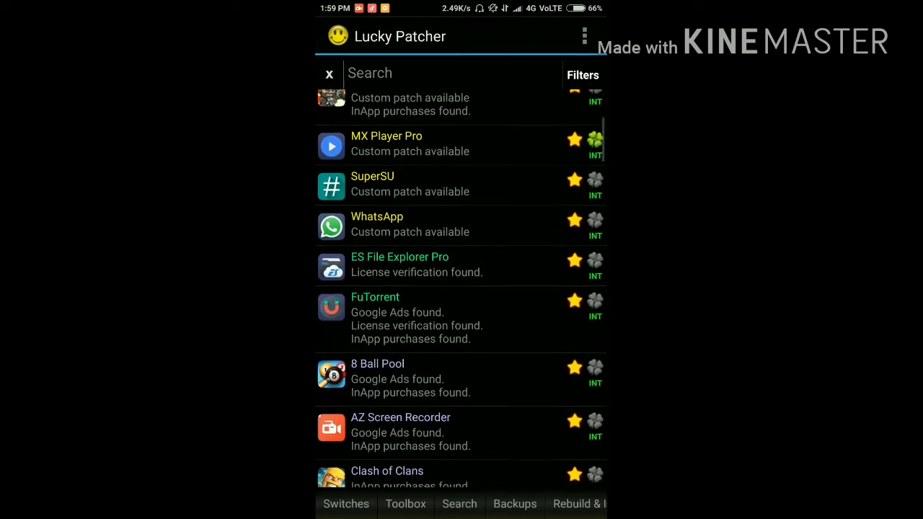
scroll("down", 3)
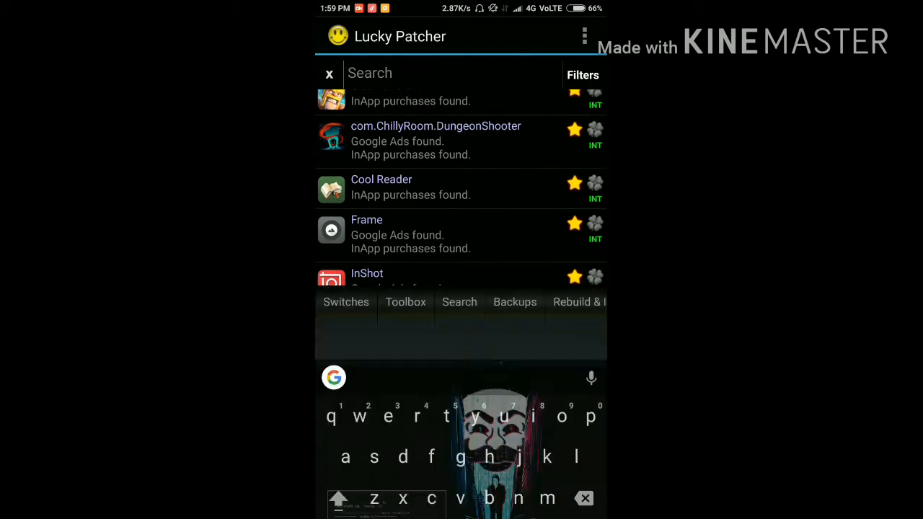
left_click(583, 75)
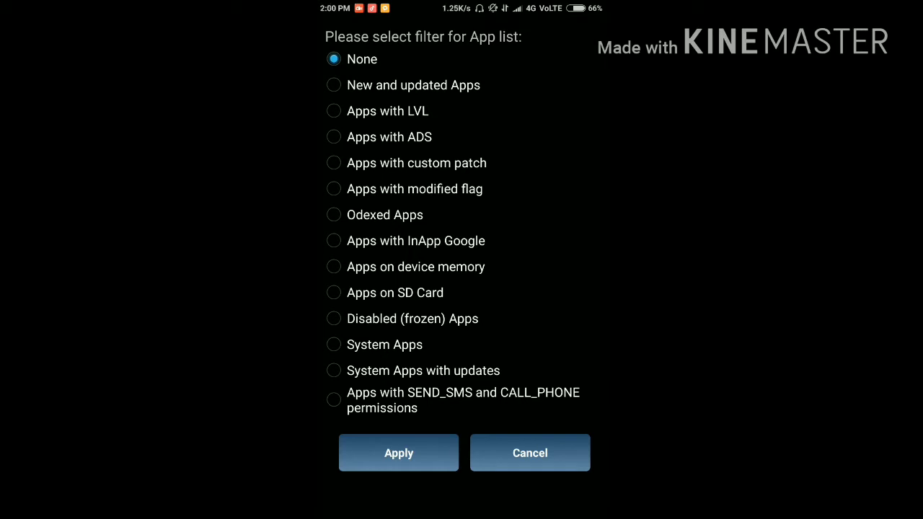
left_click(333, 163)
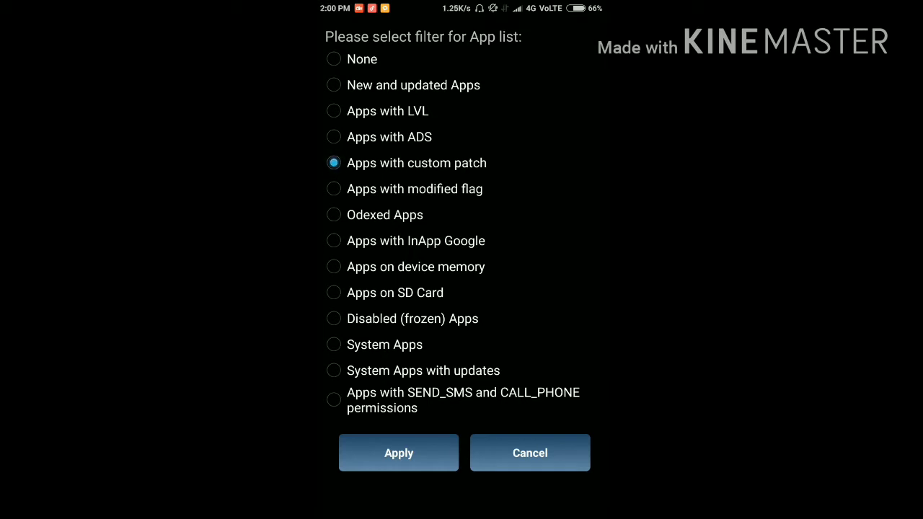
left_click(398, 453)
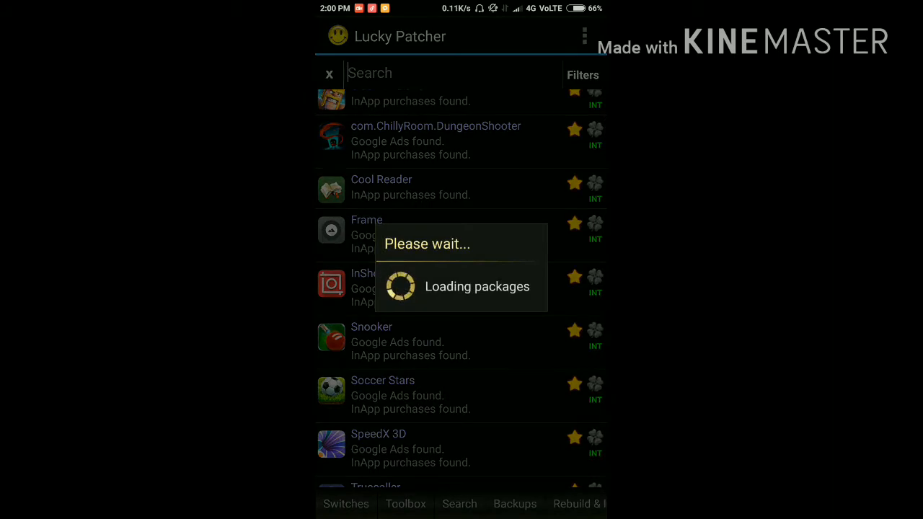
left_click(584, 36)
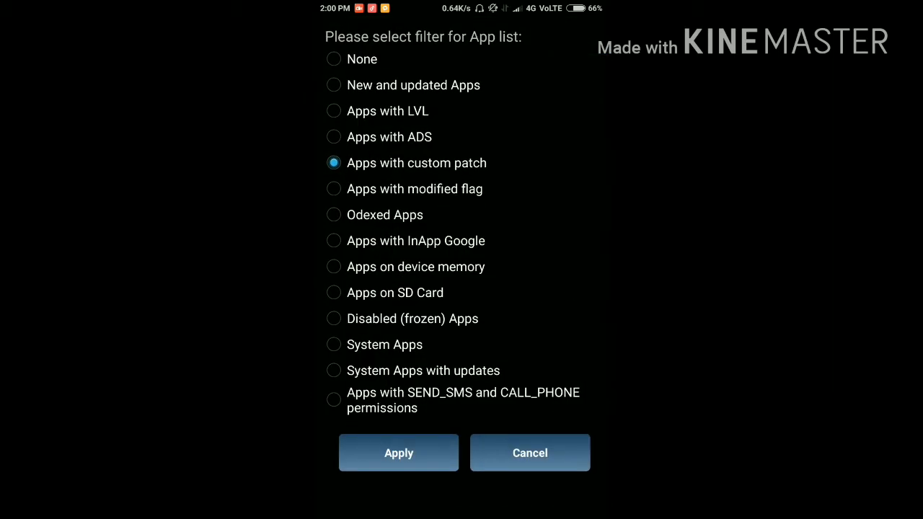
left_click(333, 318)
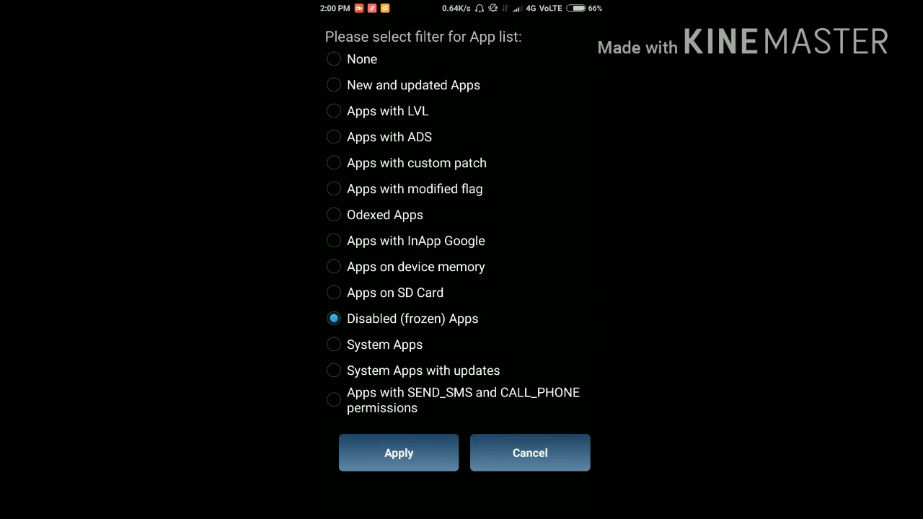
left_click(397, 453)
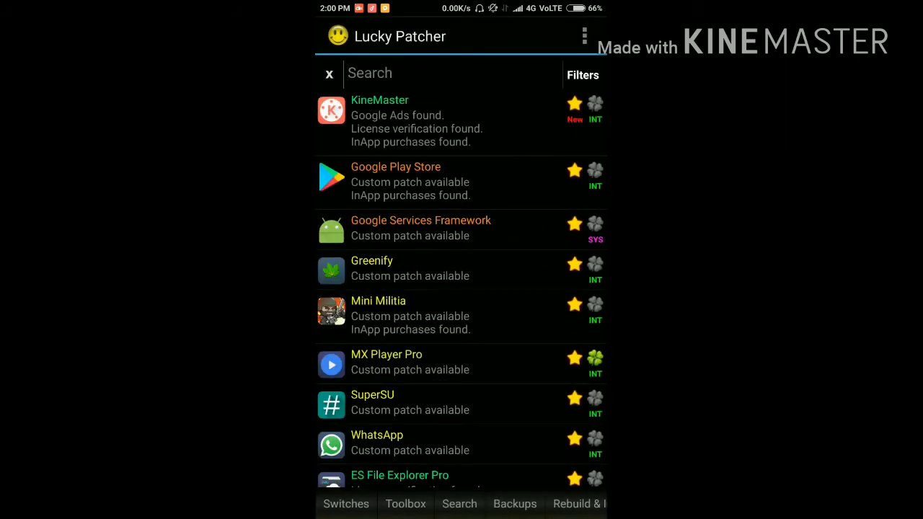
Bring up FuTorrent's action menu and browse to the /storage folder
scroll("down", 3)
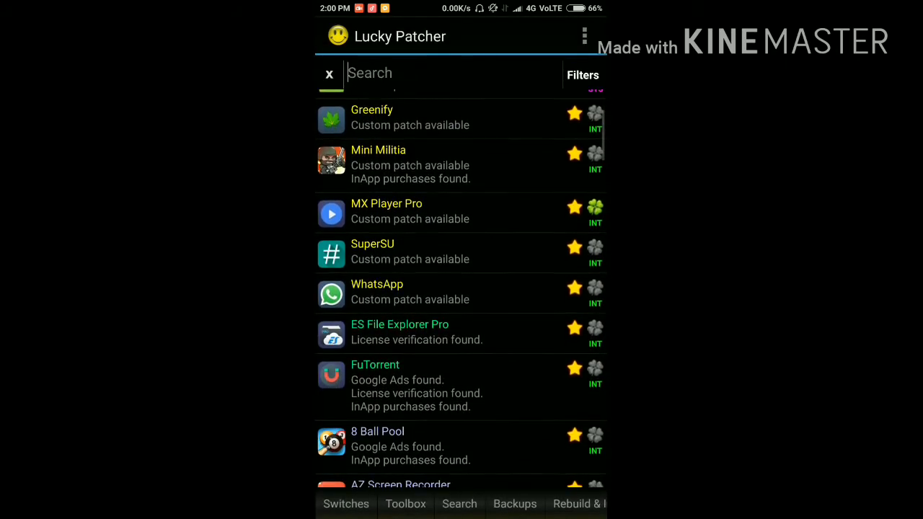
scroll("down", 3)
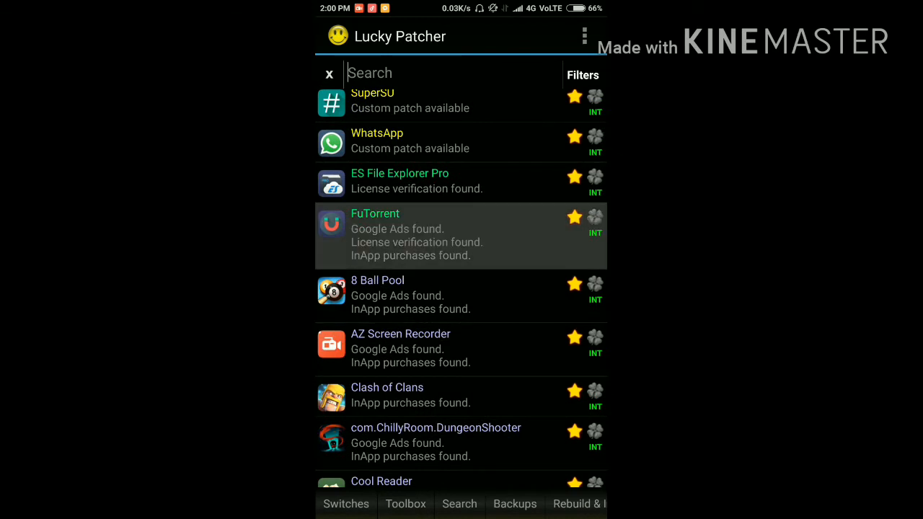
left_click(461, 237)
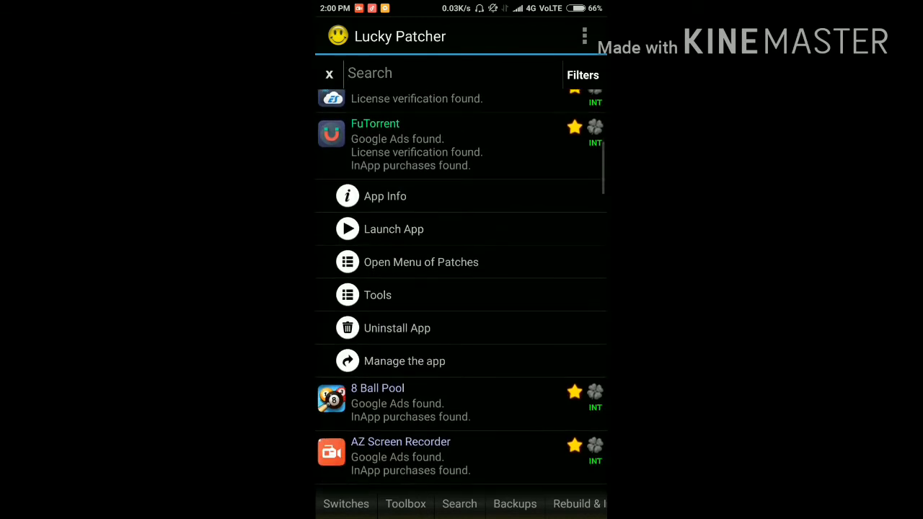
left_click(421, 263)
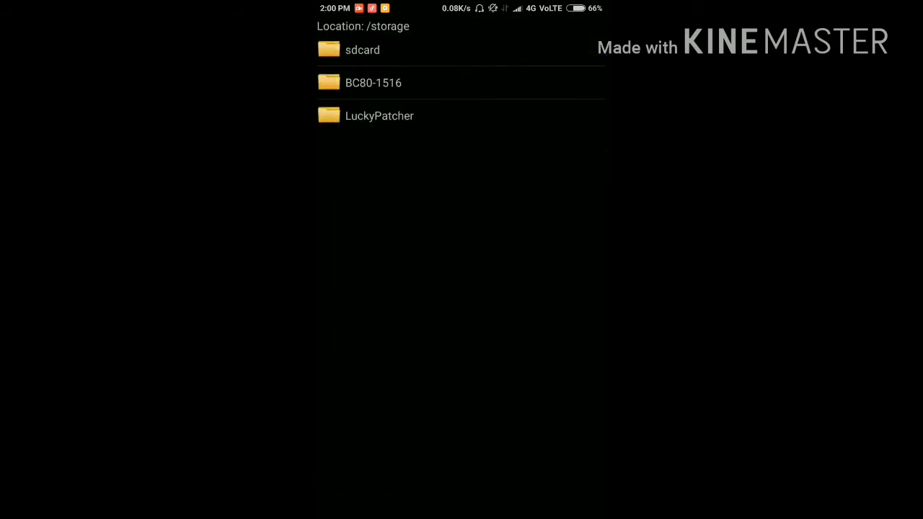
Review Lucky Patcher's Settings from the overflow menu, scrolling through its options
left_click(380, 115)
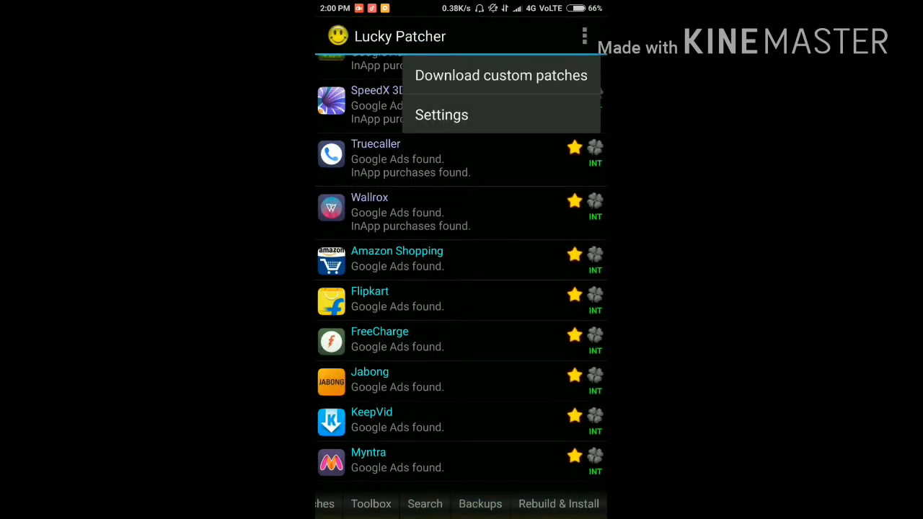
left_click(441, 115)
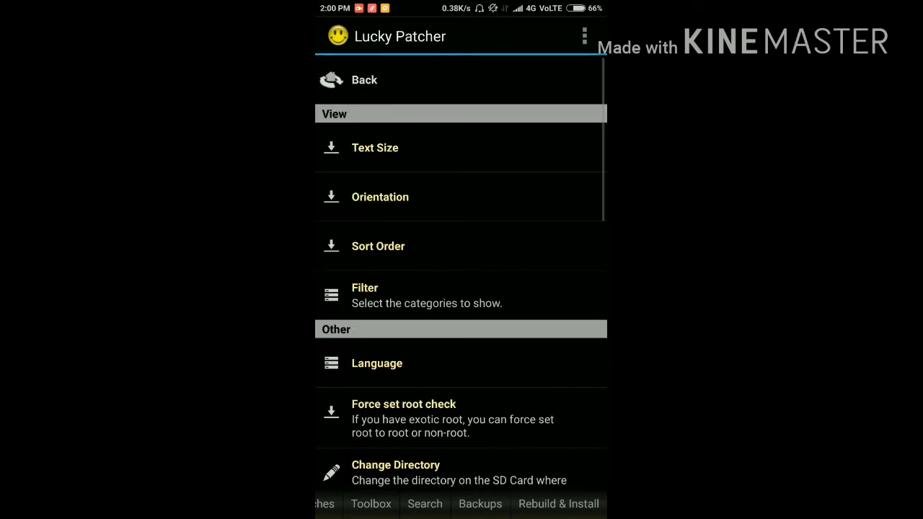
scroll("down", 3)
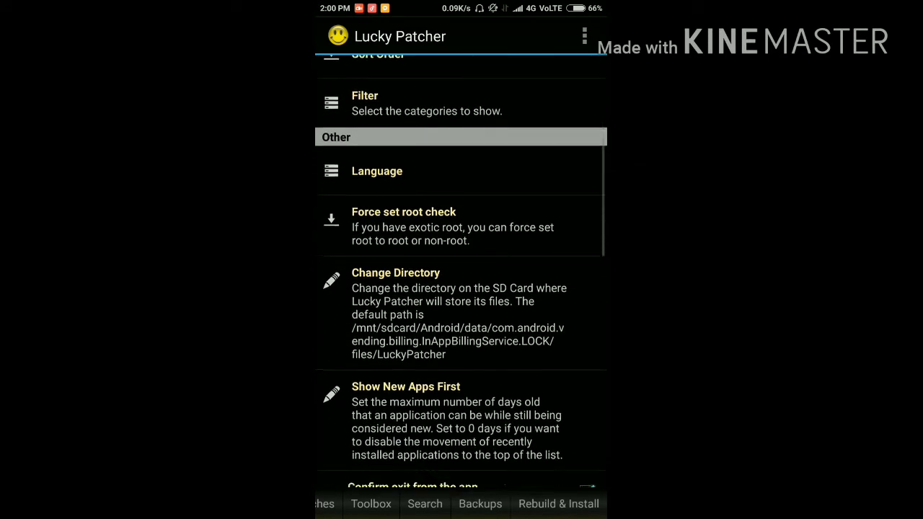
scroll("down", 3)
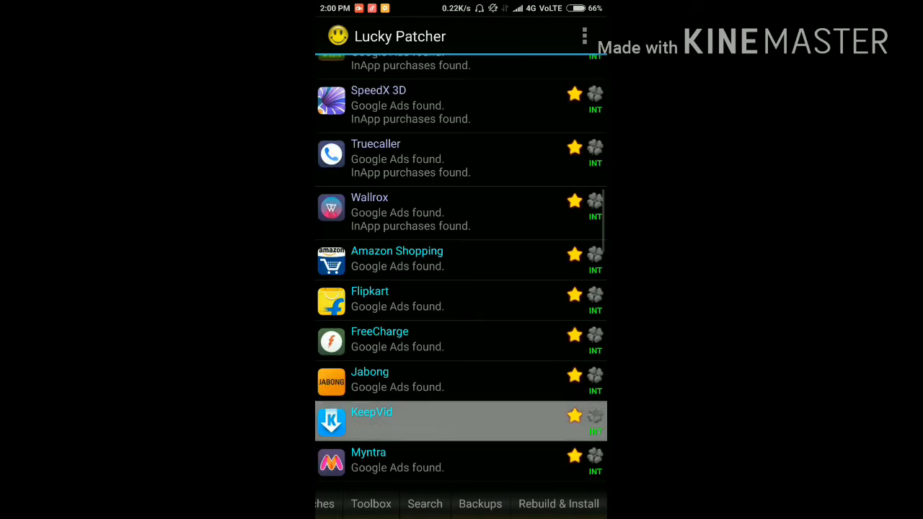
From KeepVid's Tools, create a modified APK without Google Ads and rebuild the app
left_click(461, 421)
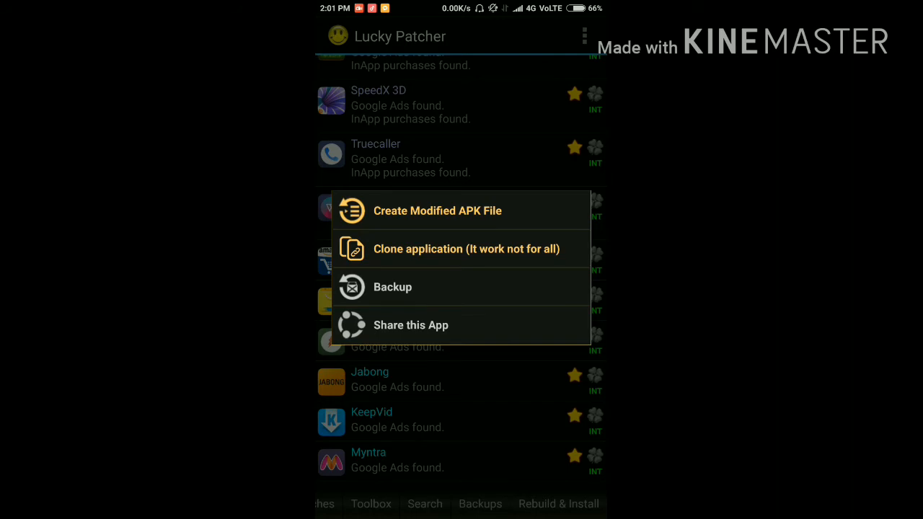
left_click(439, 211)
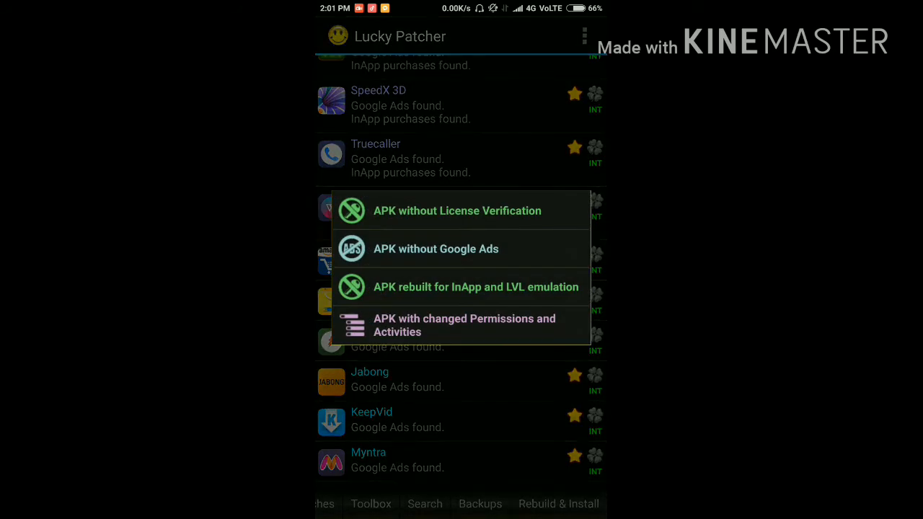
left_click(435, 248)
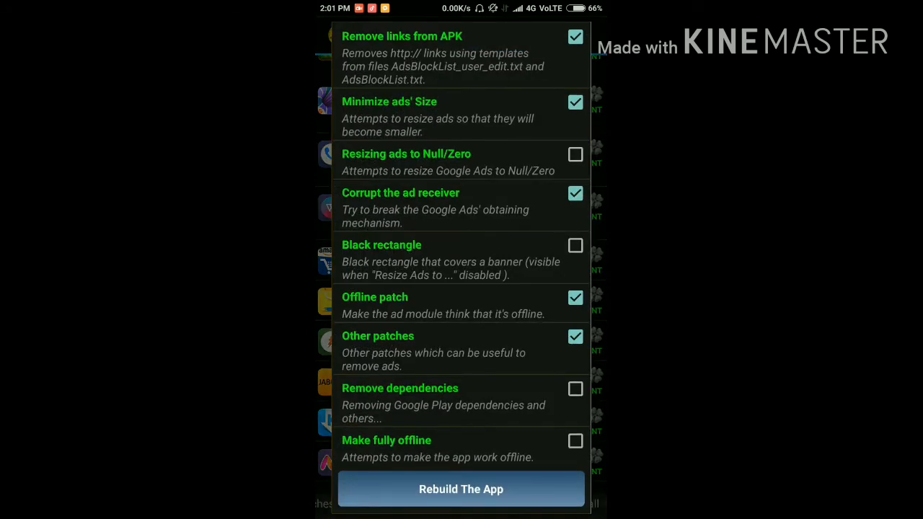
left_click(462, 489)
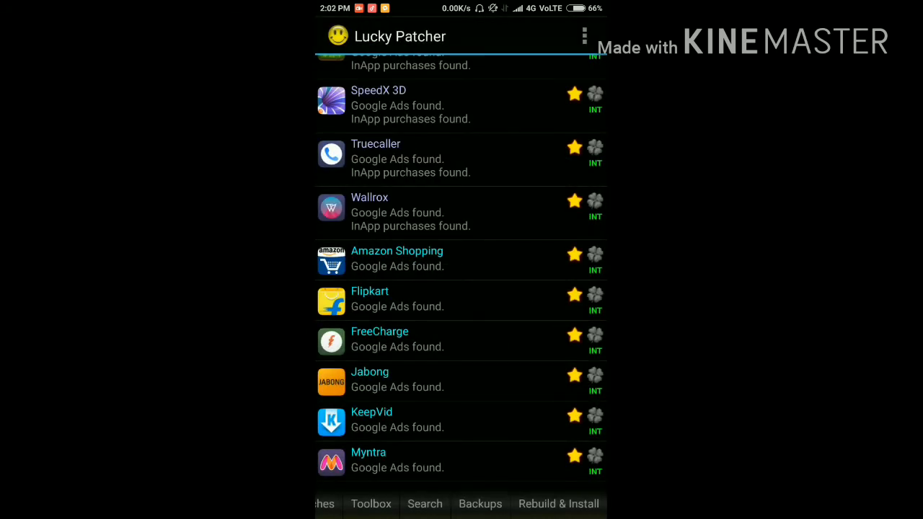
Confirm the Patch results and go to the ads-removed KeepVid APK in LuckyPatcher/Modified/KeepVid
left_click(397, 260)
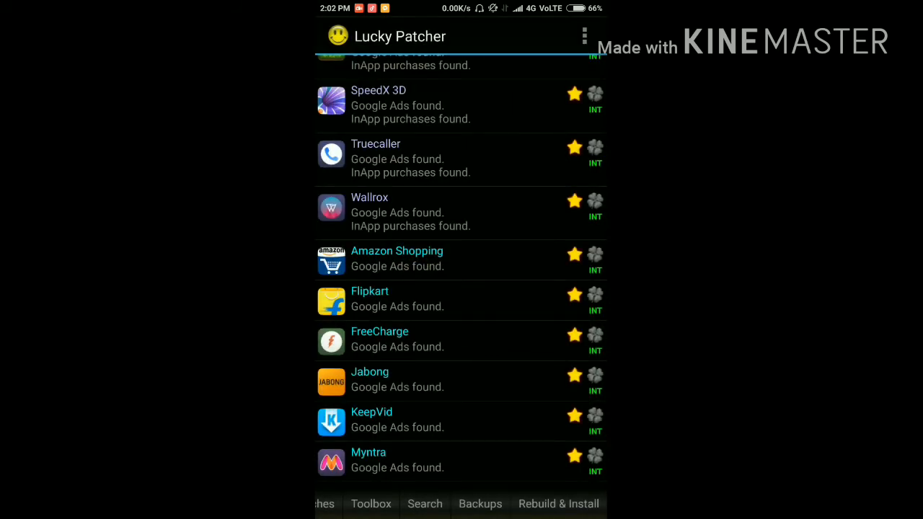
left_click(372, 418)
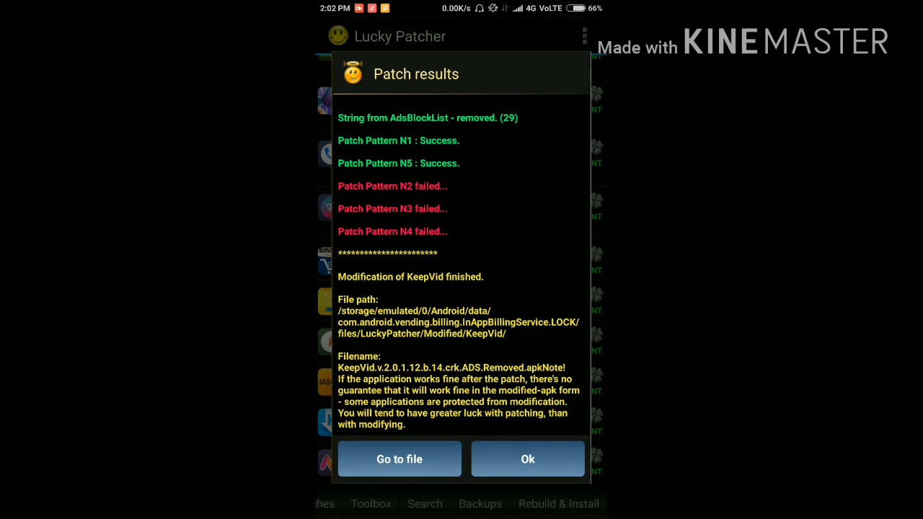
left_click(399, 459)
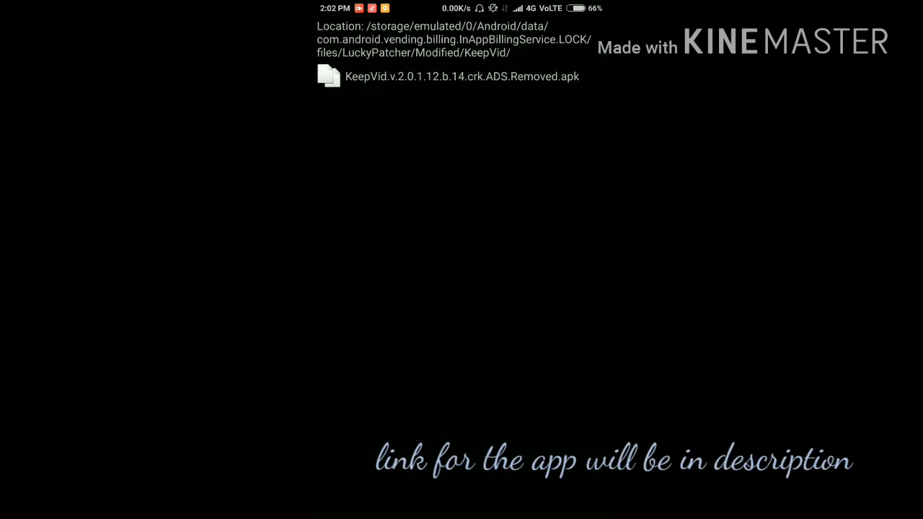